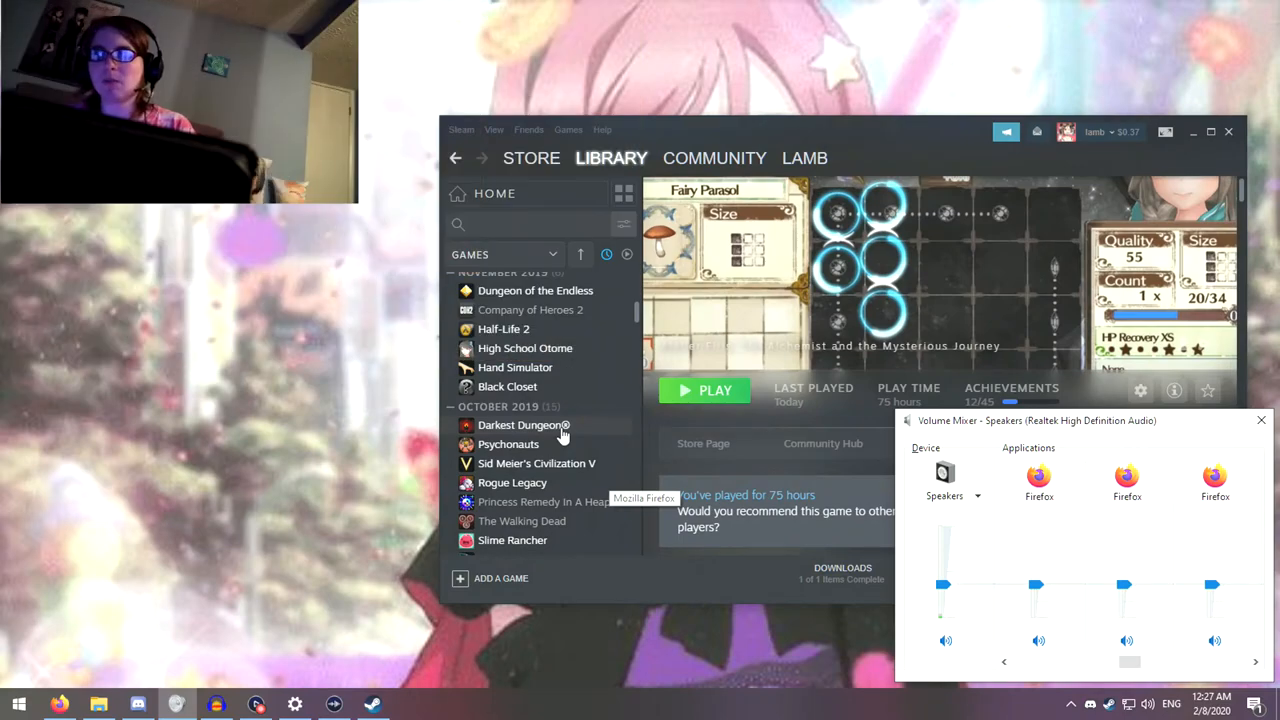
# Step: Launch the Dolphin emulator from the Steam game library list
pyautogui.scroll(-3)
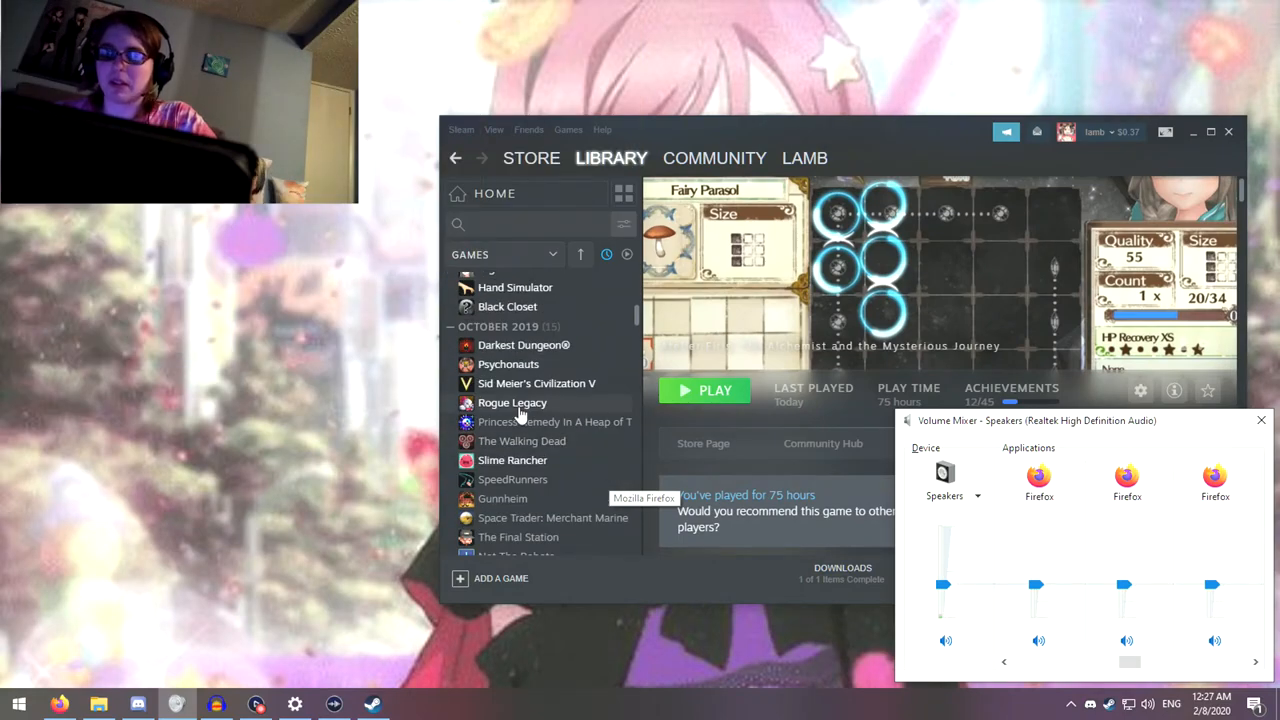
pyautogui.scroll(-3)
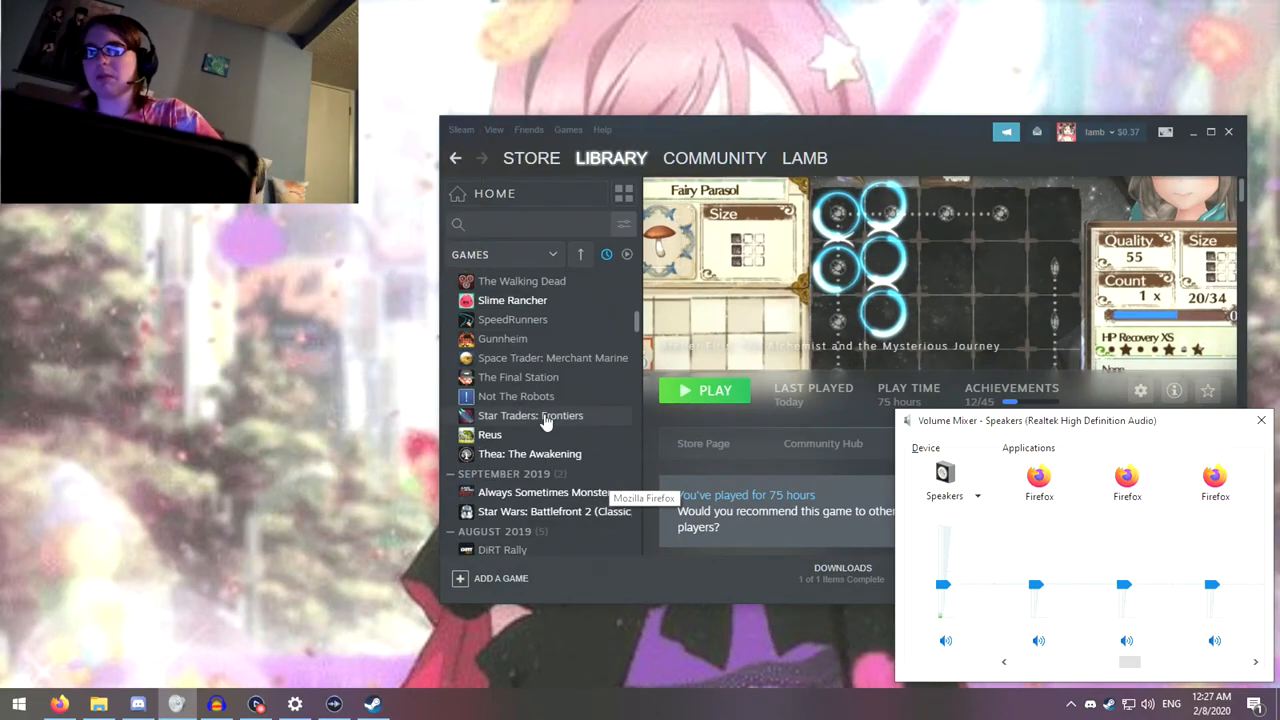
pyautogui.scroll(-3)
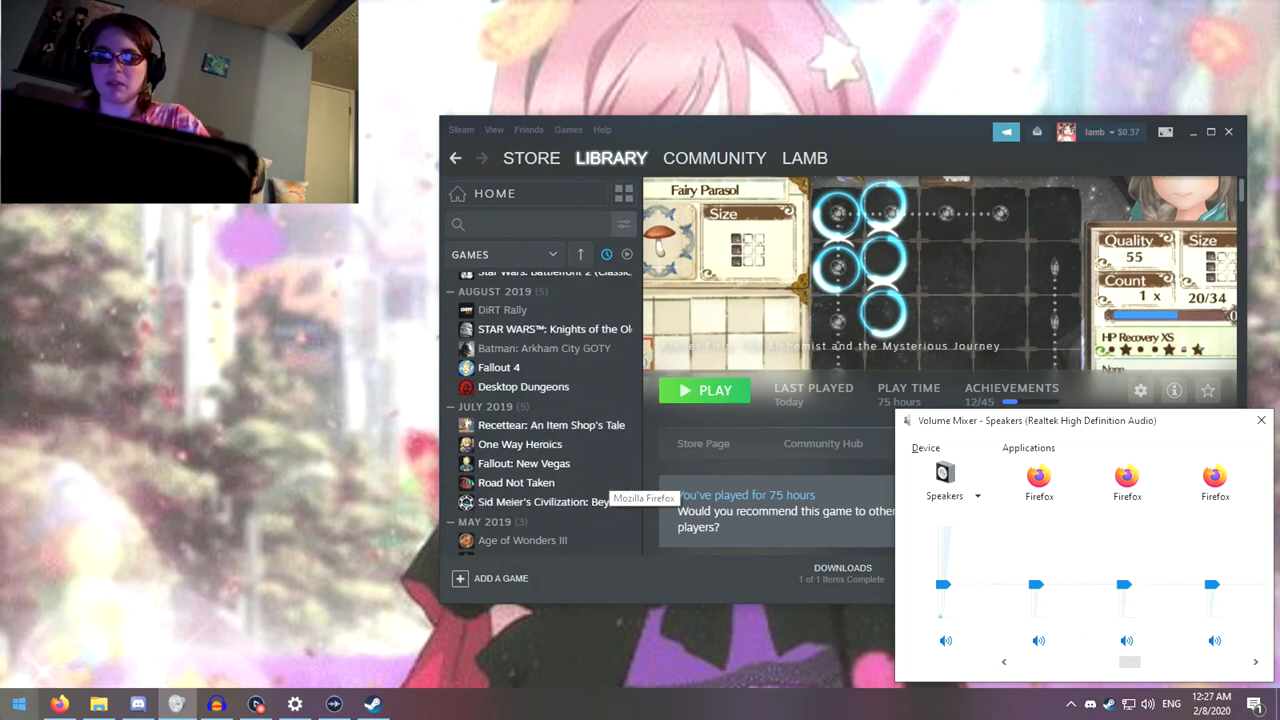
pyautogui.click(16, 704)
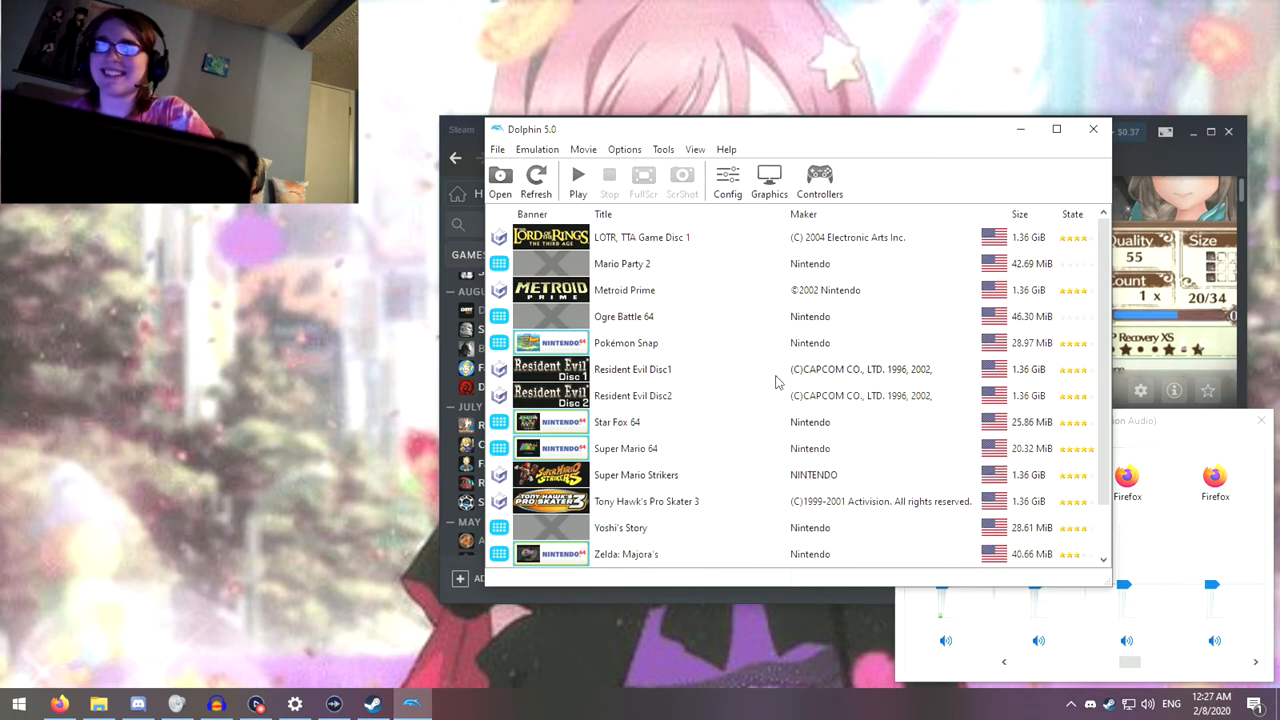
# Step: Start Star Fox 64 from Dolphin's game list
pyautogui.scroll(-3)
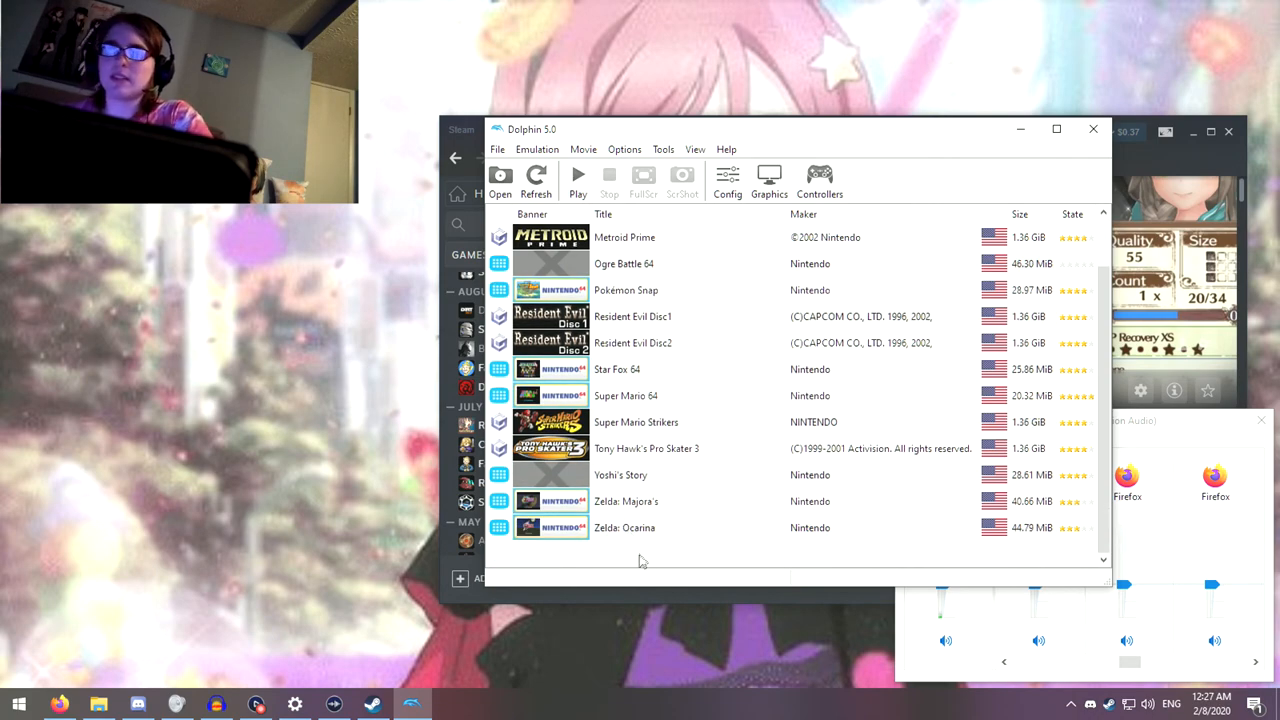
pyautogui.moveTo(616, 500)
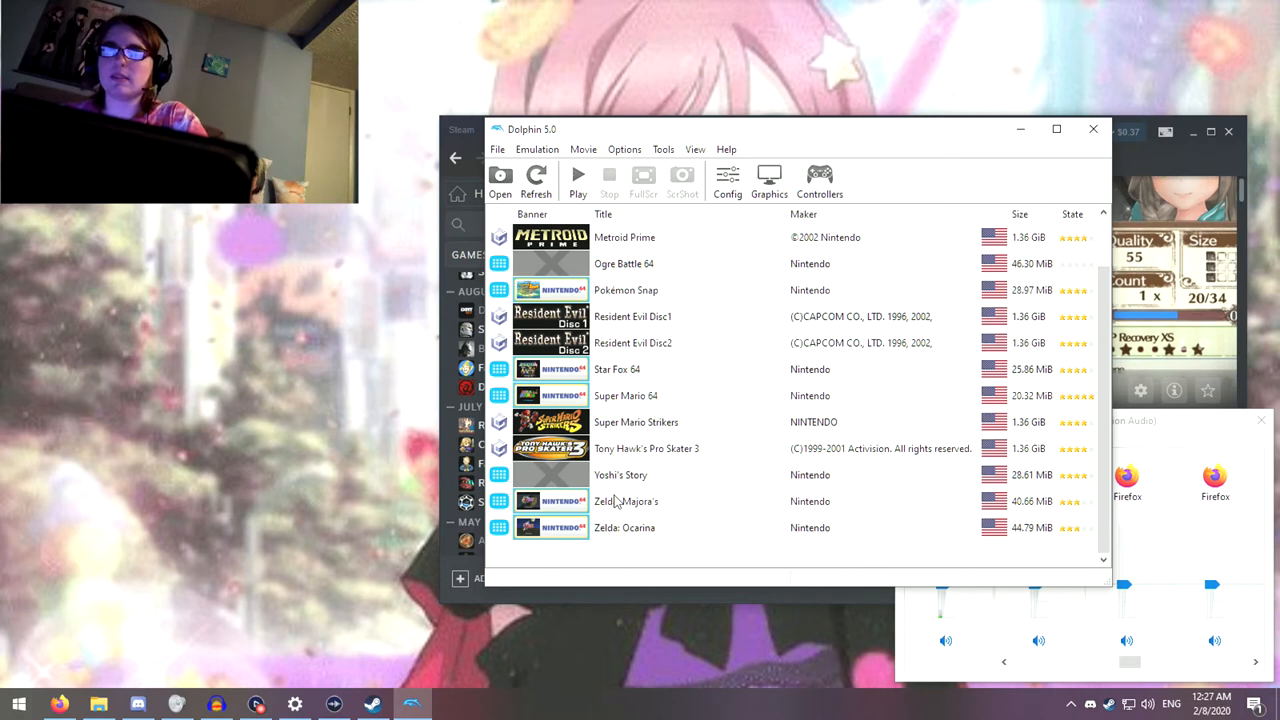
pyautogui.moveTo(632, 484)
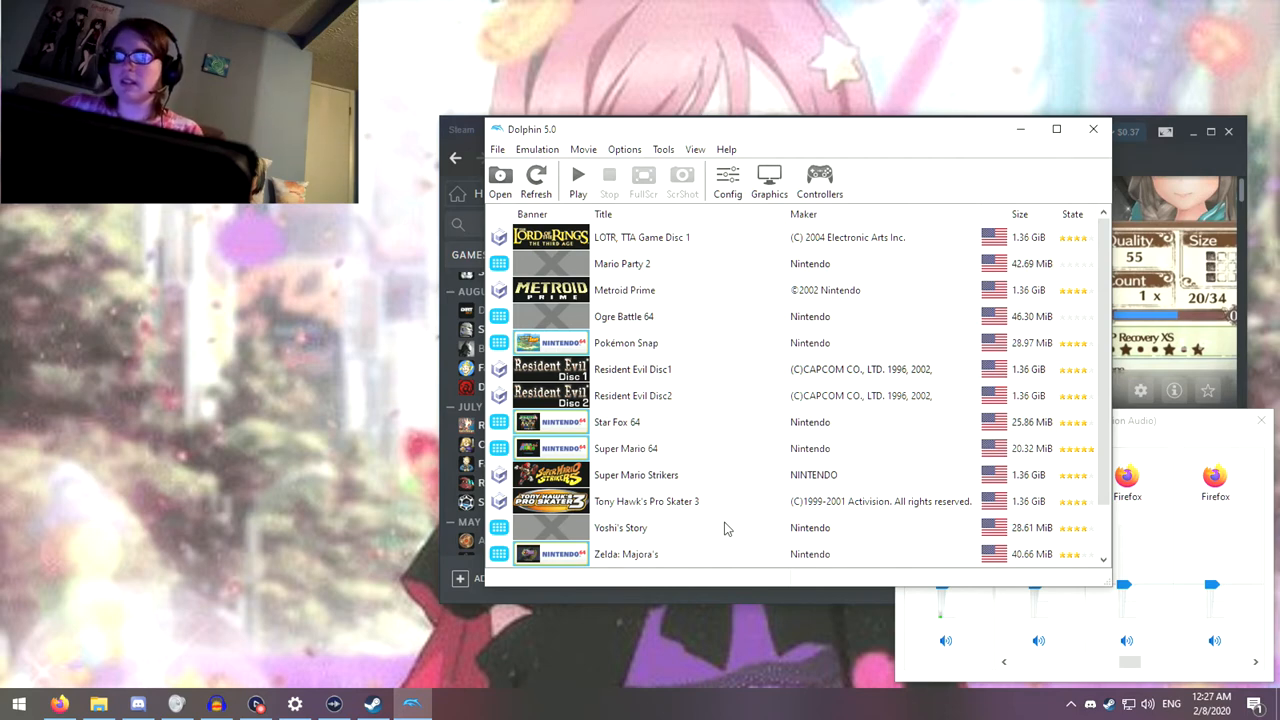
pyautogui.click(616, 420)
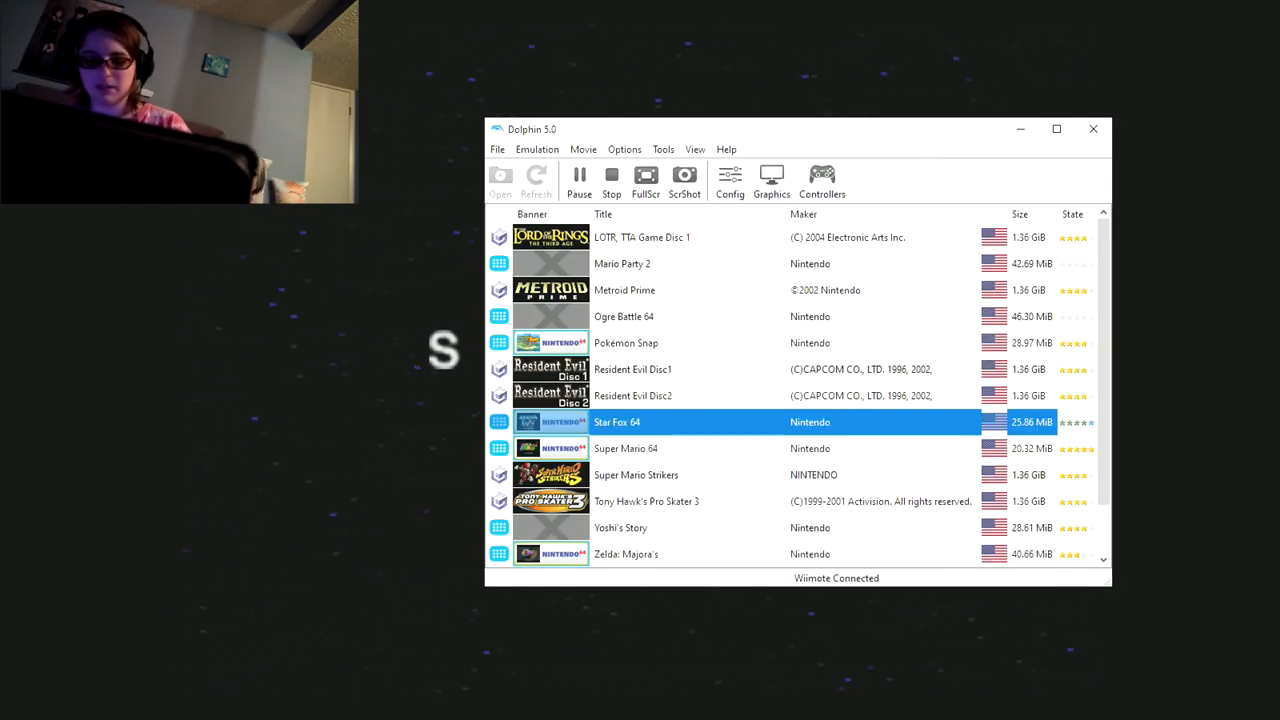
# Step: Bring the Volume Mixer forward and show Elgato Sound Capture's audio settings
pyautogui.press('alt+tab')
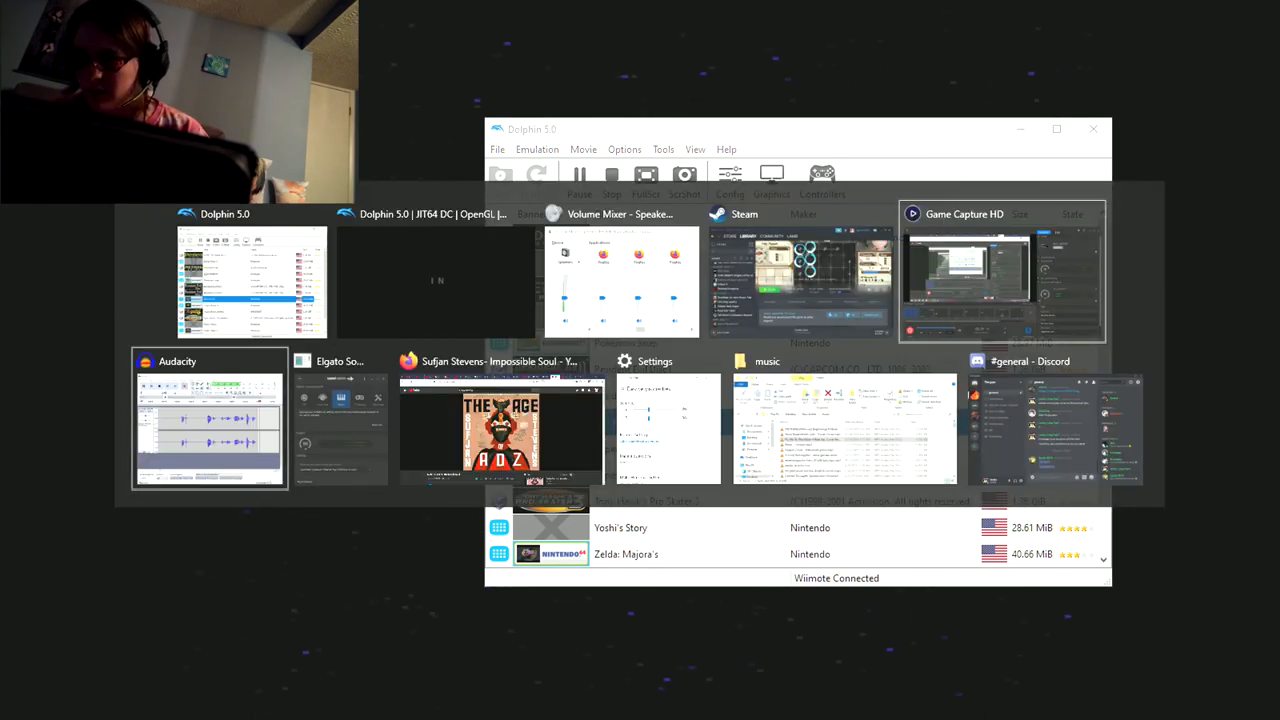
pyautogui.click(620, 280)
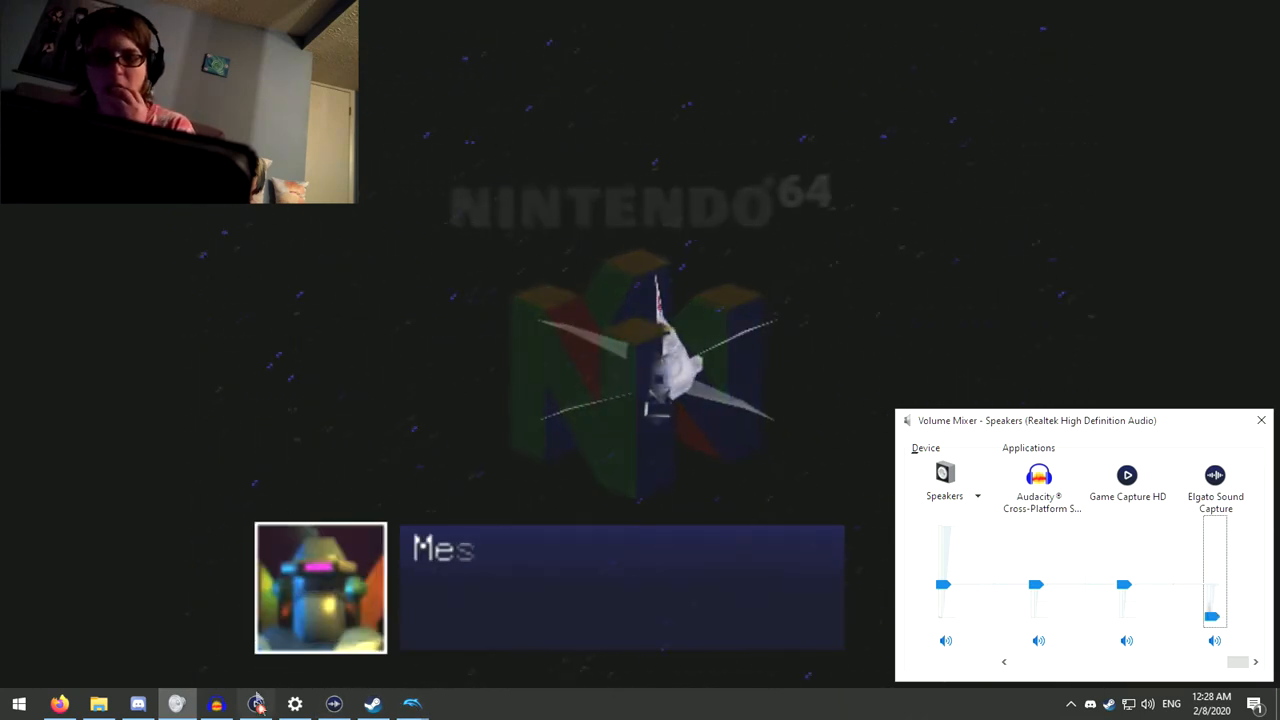
pyautogui.click(256, 704)
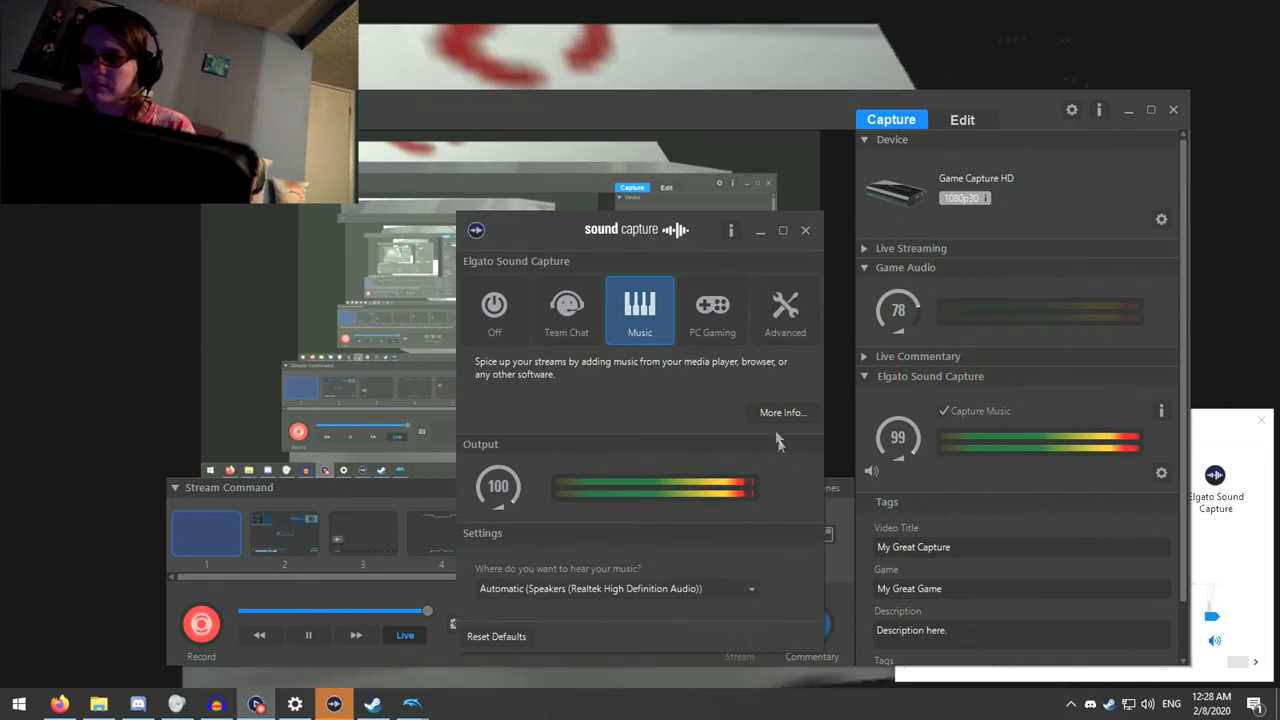
# Step: Check PC Gaming, keep Music as the capture mode, close Sound Capture and return to Game Capture HD
pyautogui.click(712, 310)
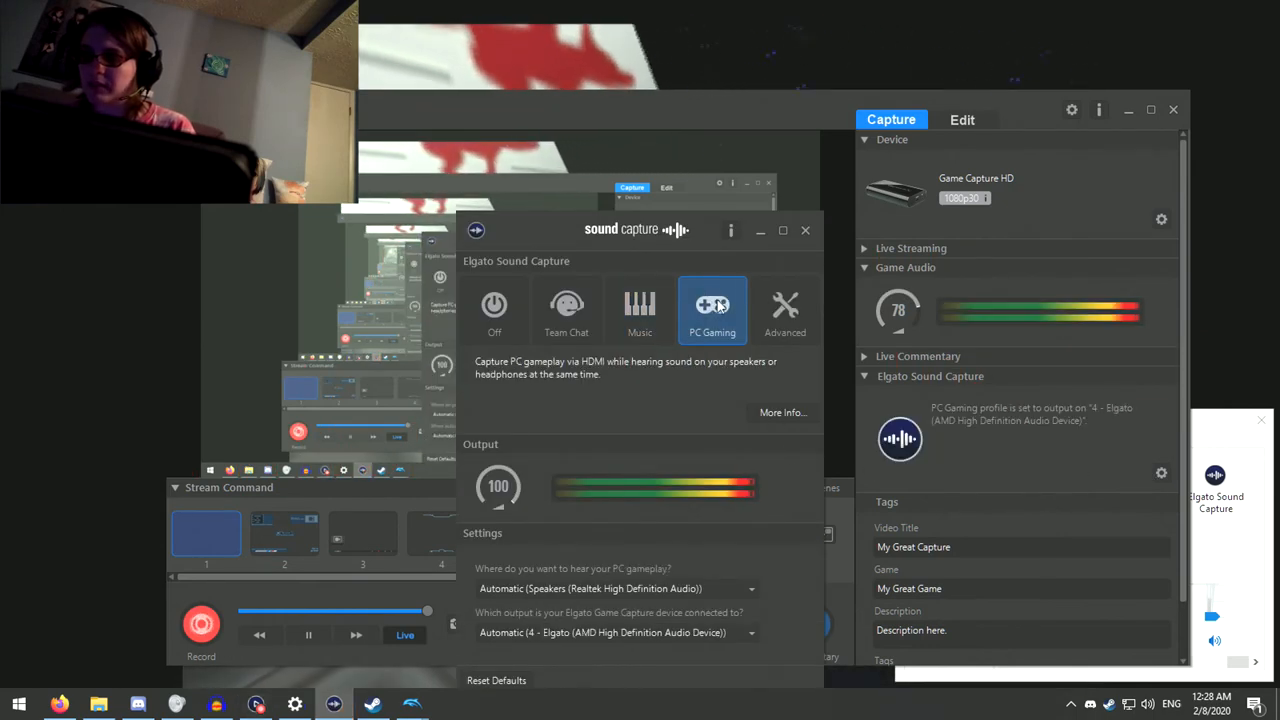
pyautogui.click(640, 310)
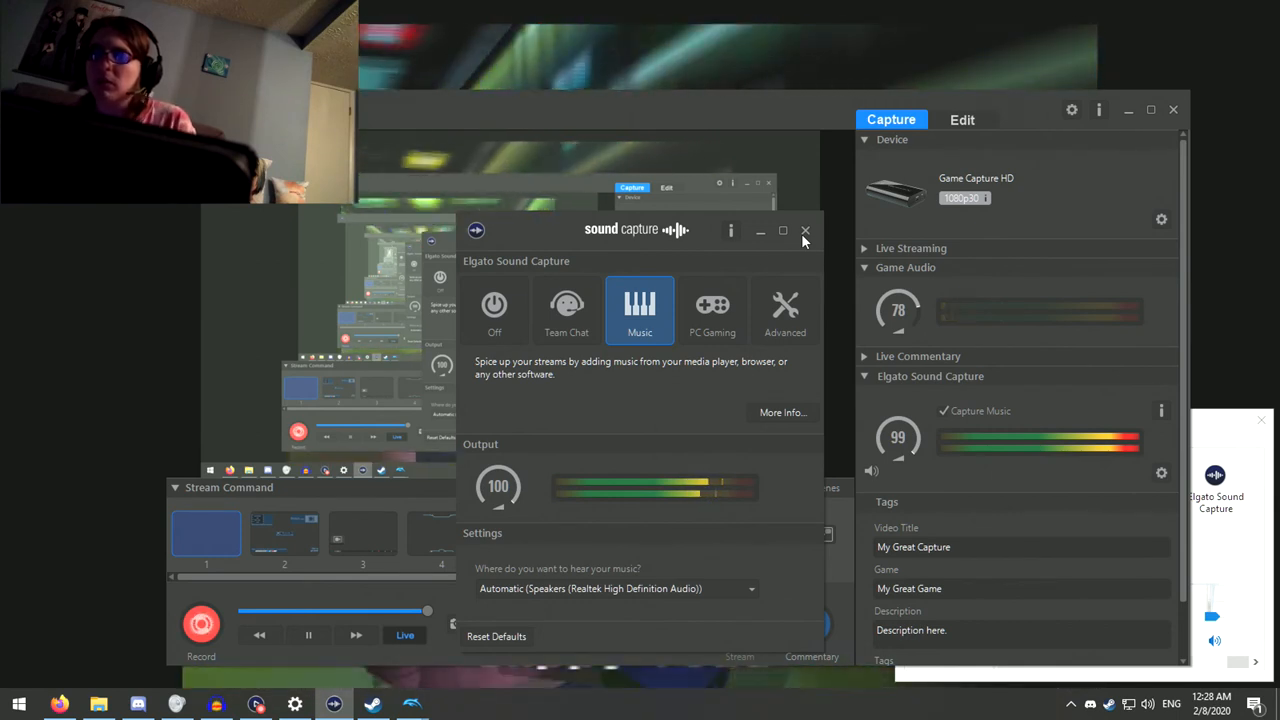
pyautogui.click(804, 230)
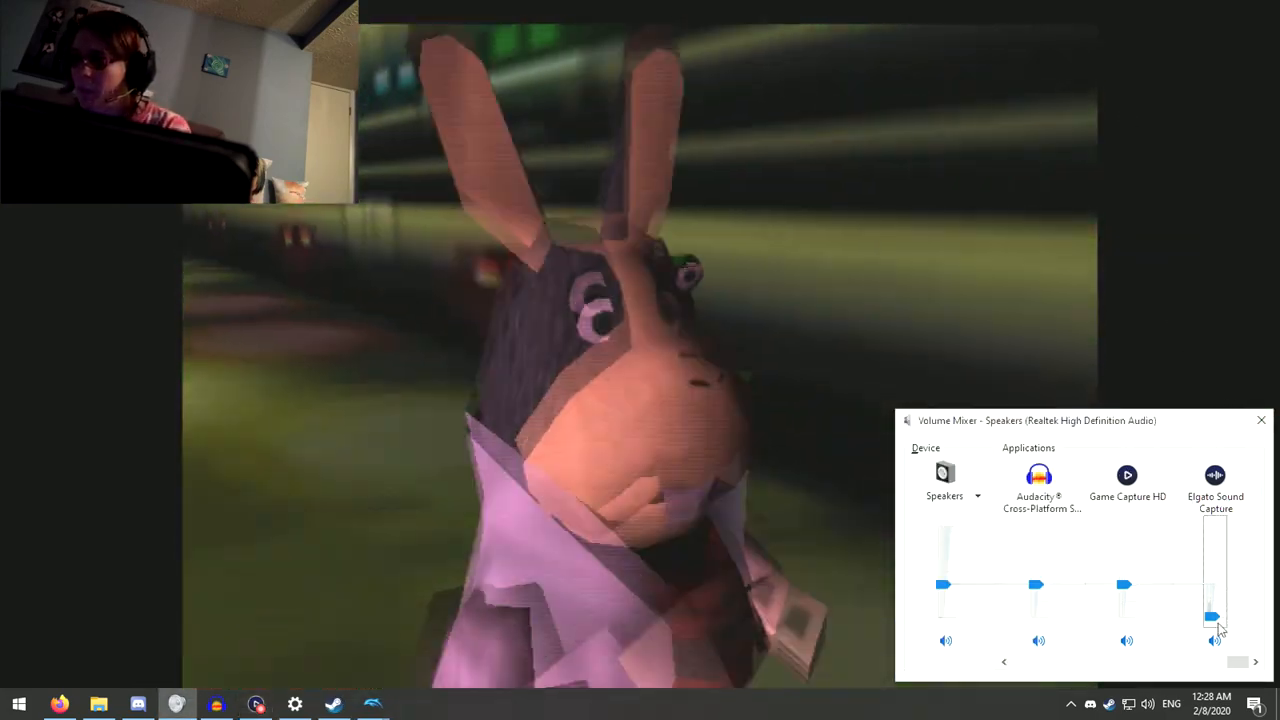
pyautogui.click(1260, 420)
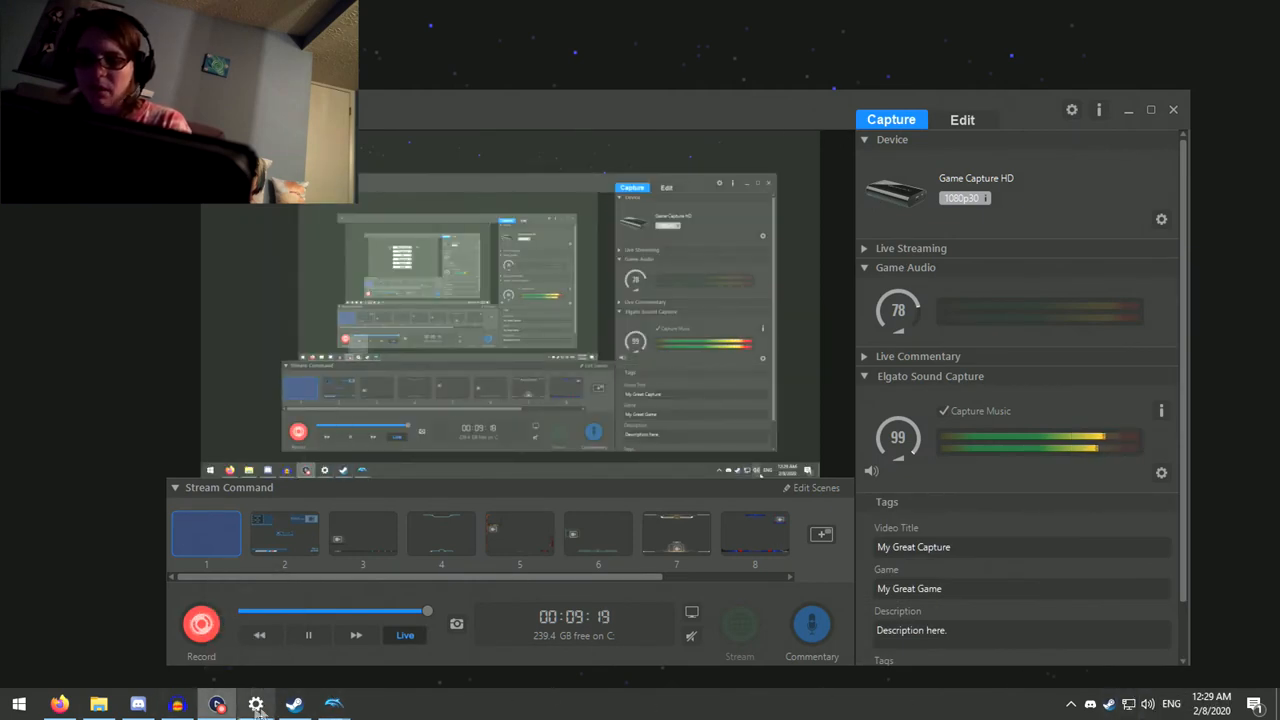
# Step: Show the Windows volume mixer with app volumes for the Realtek speakers
pyautogui.click(256, 704)
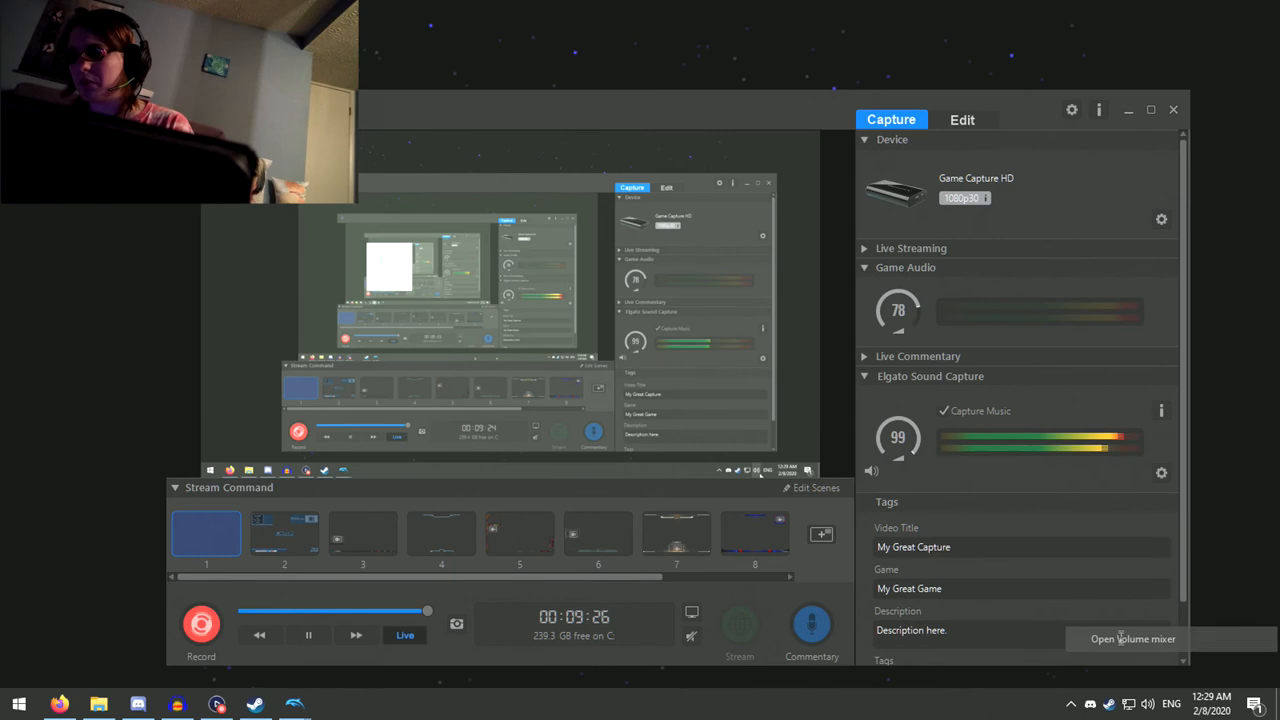
pyautogui.click(1132, 638)
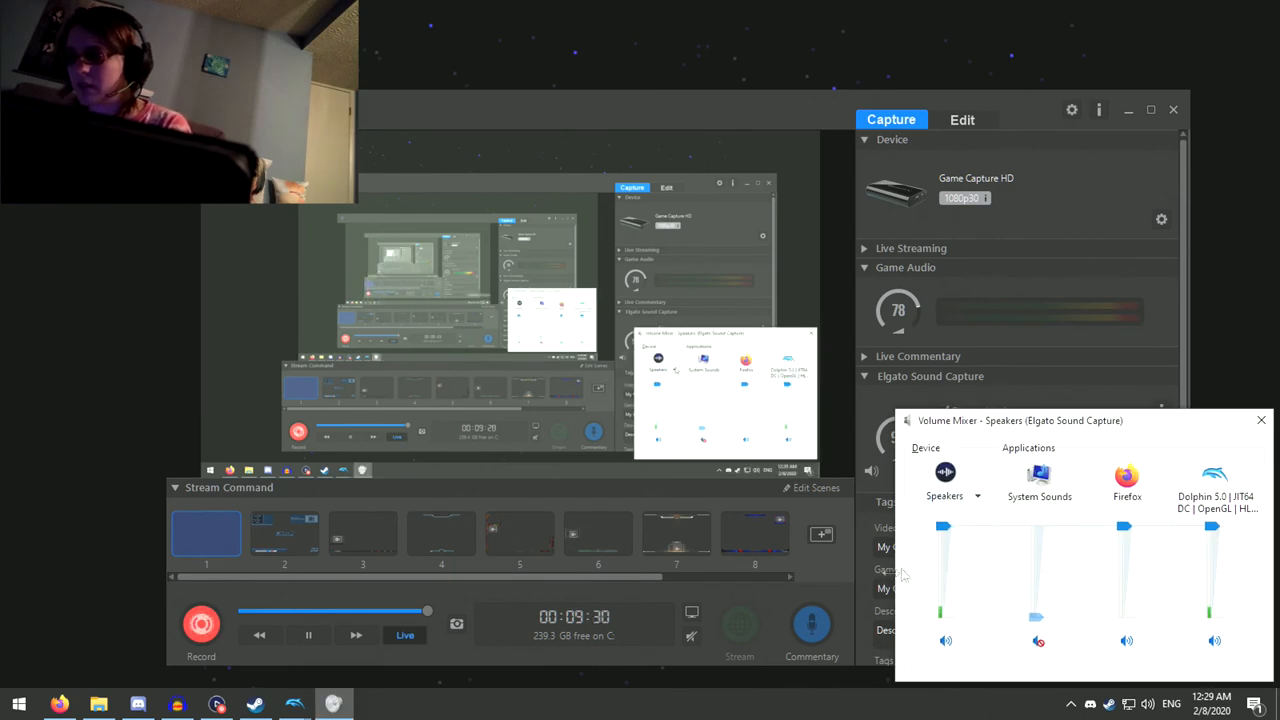
pyautogui.click(944, 496)
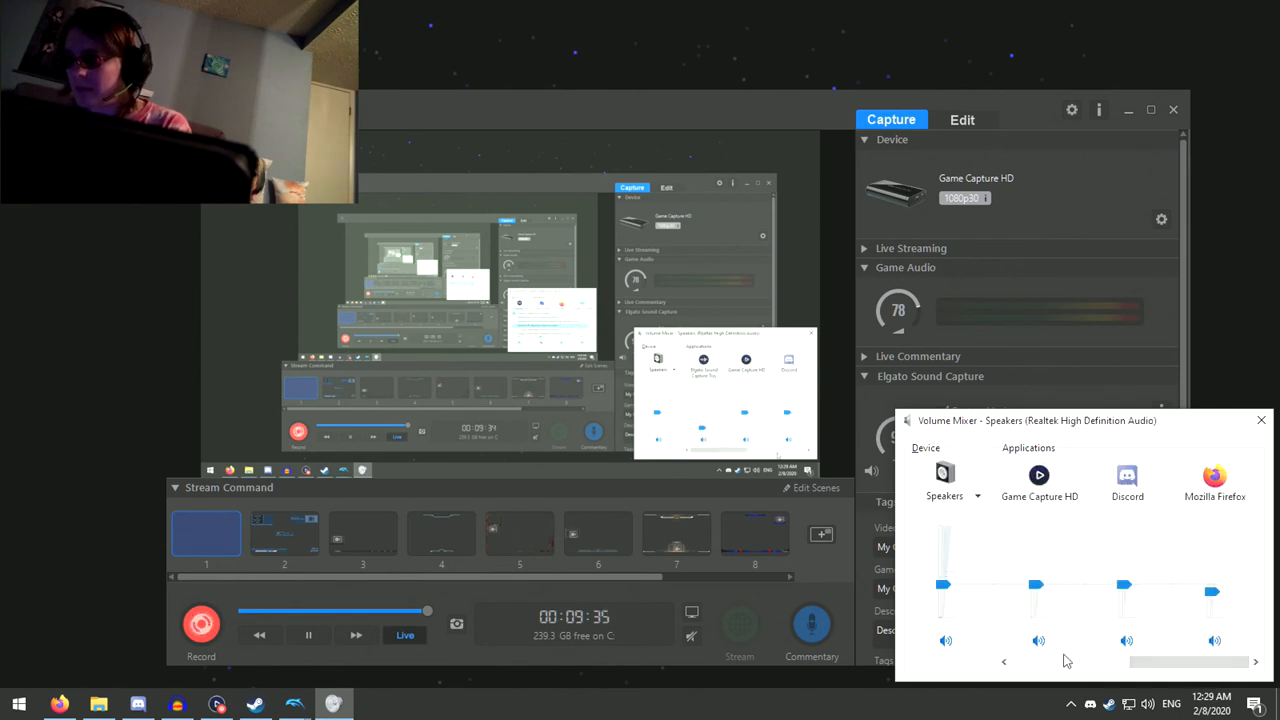
# Step: Switch the mixer's Device dropdown between playback devices to inspect each one's apps
pyautogui.click(952, 496)
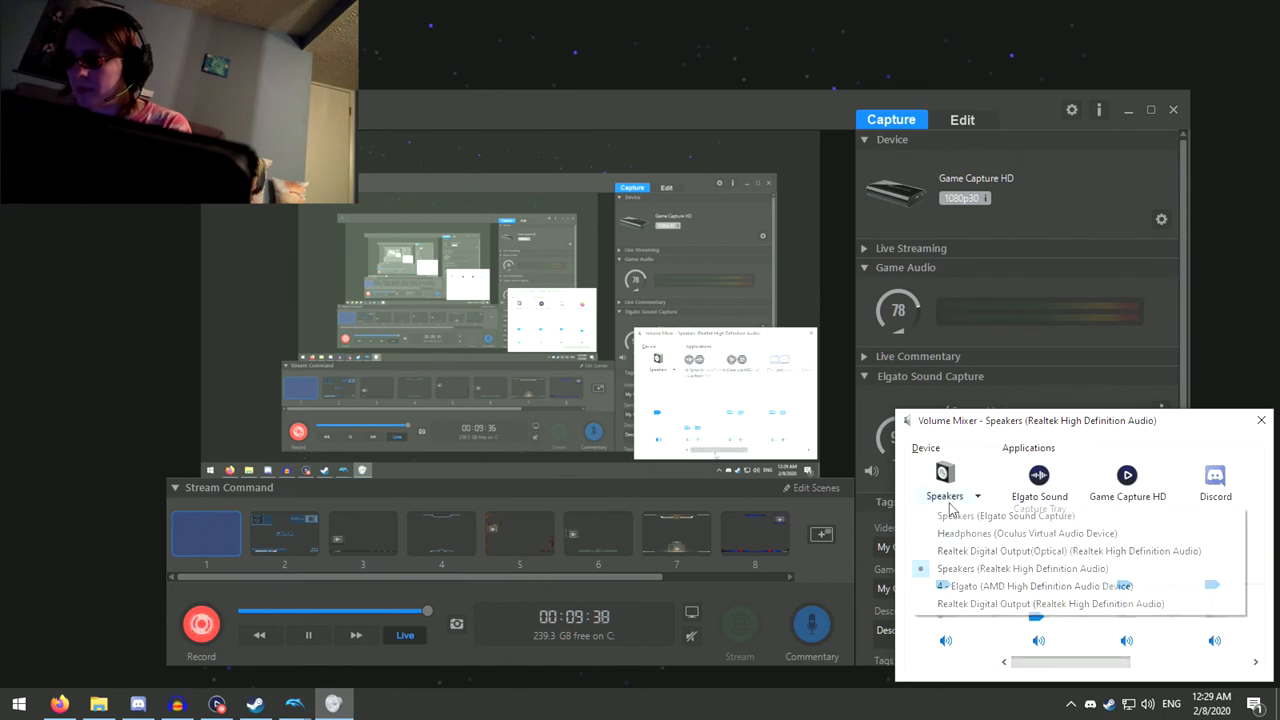
pyautogui.click(1068, 552)
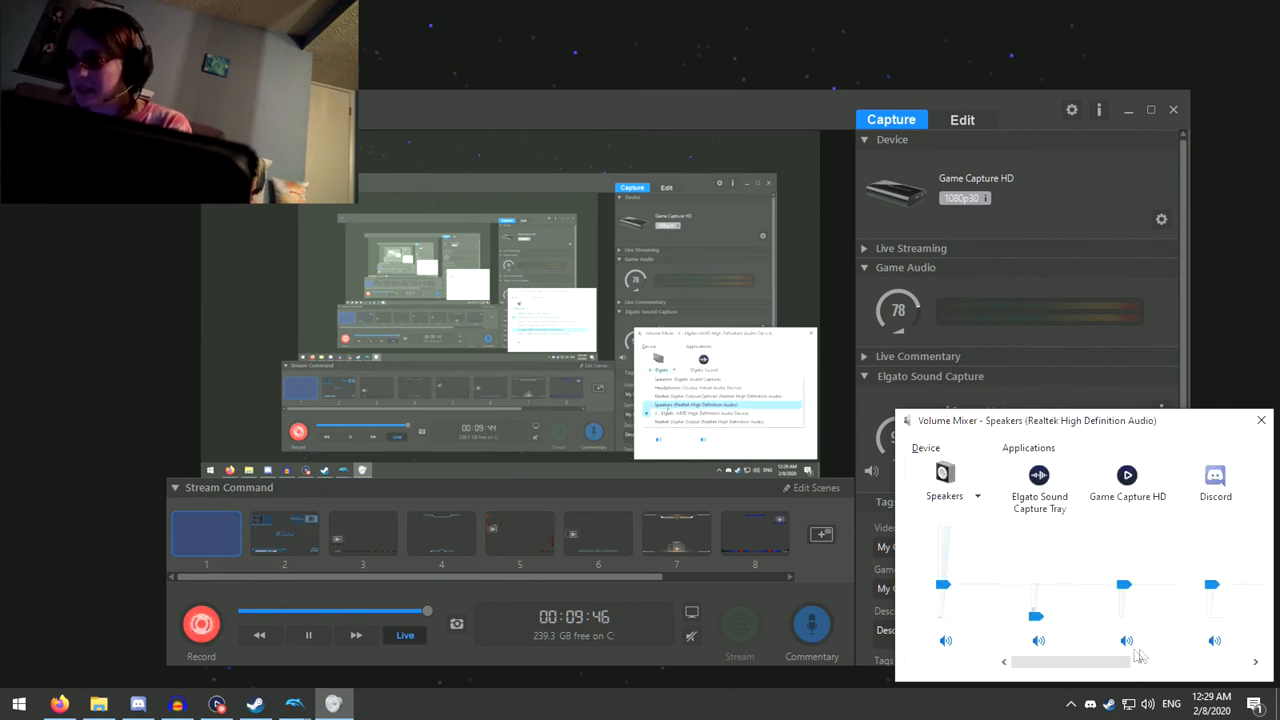
pyautogui.click(944, 496)
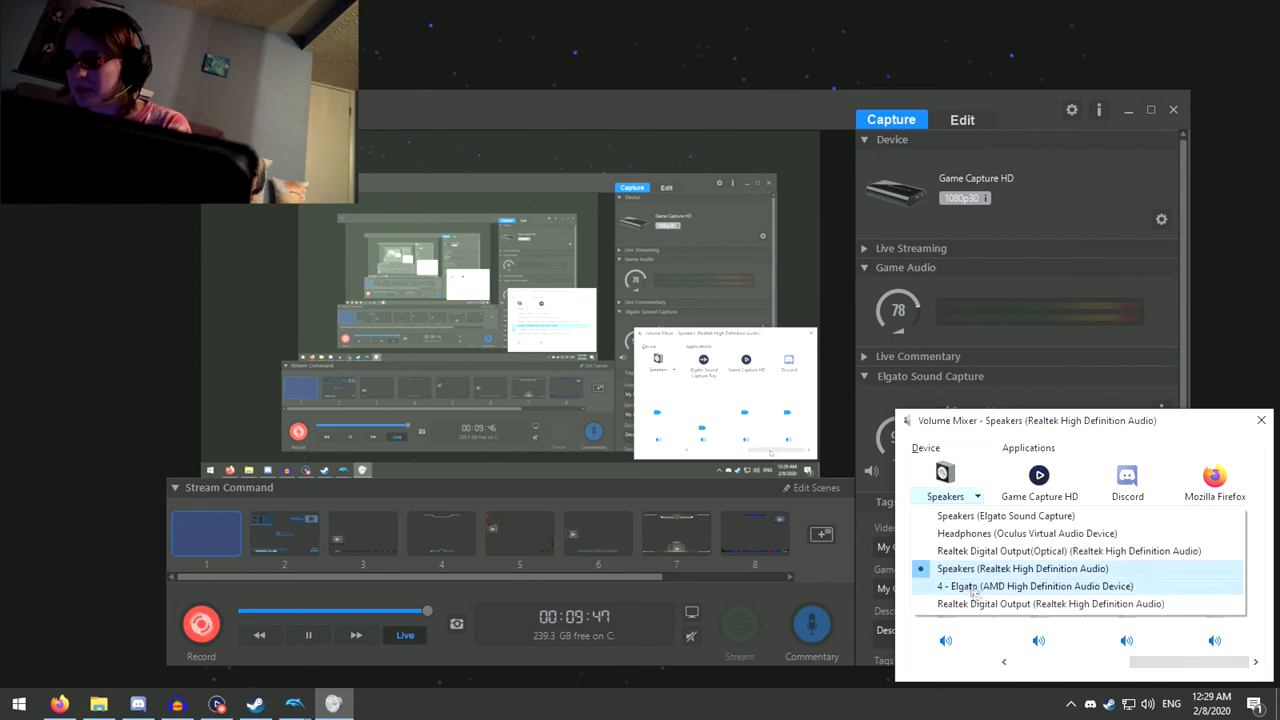
pyautogui.click(1048, 604)
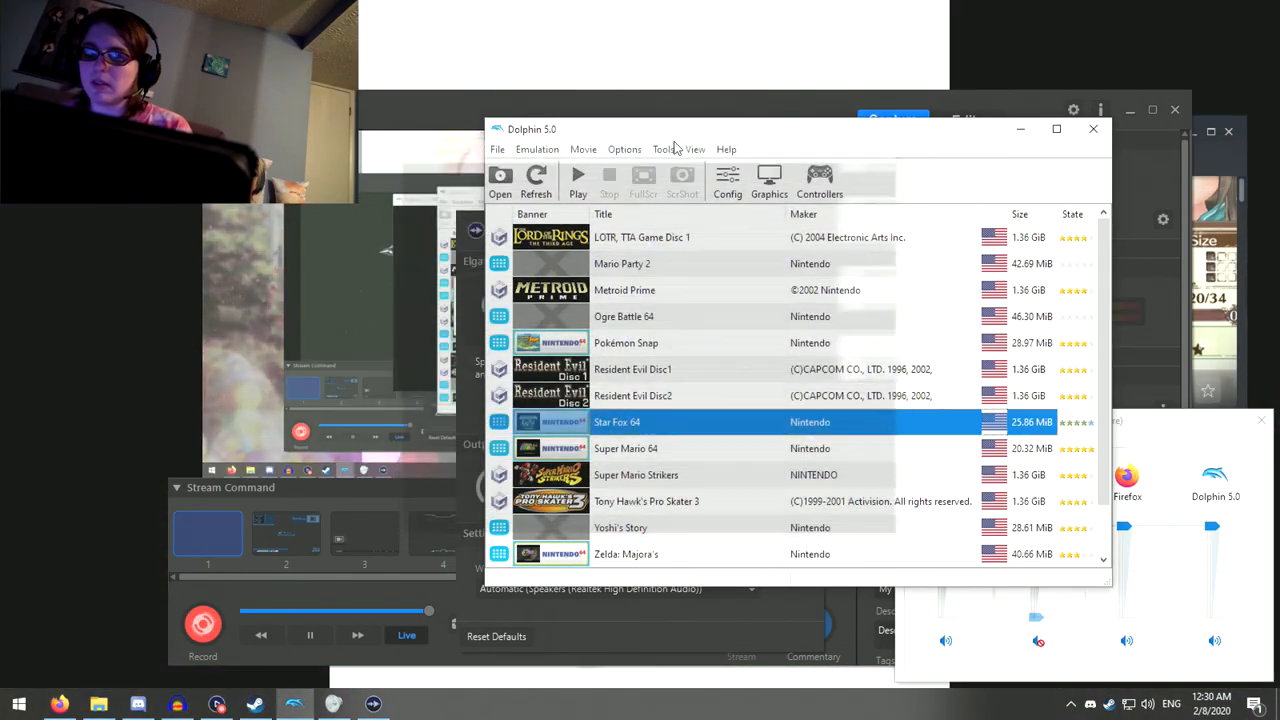
# Step: Review the Port 1 GameCube controller mapping in Controller Settings, then relaunch Star Fox 64
pyautogui.click(624, 148)
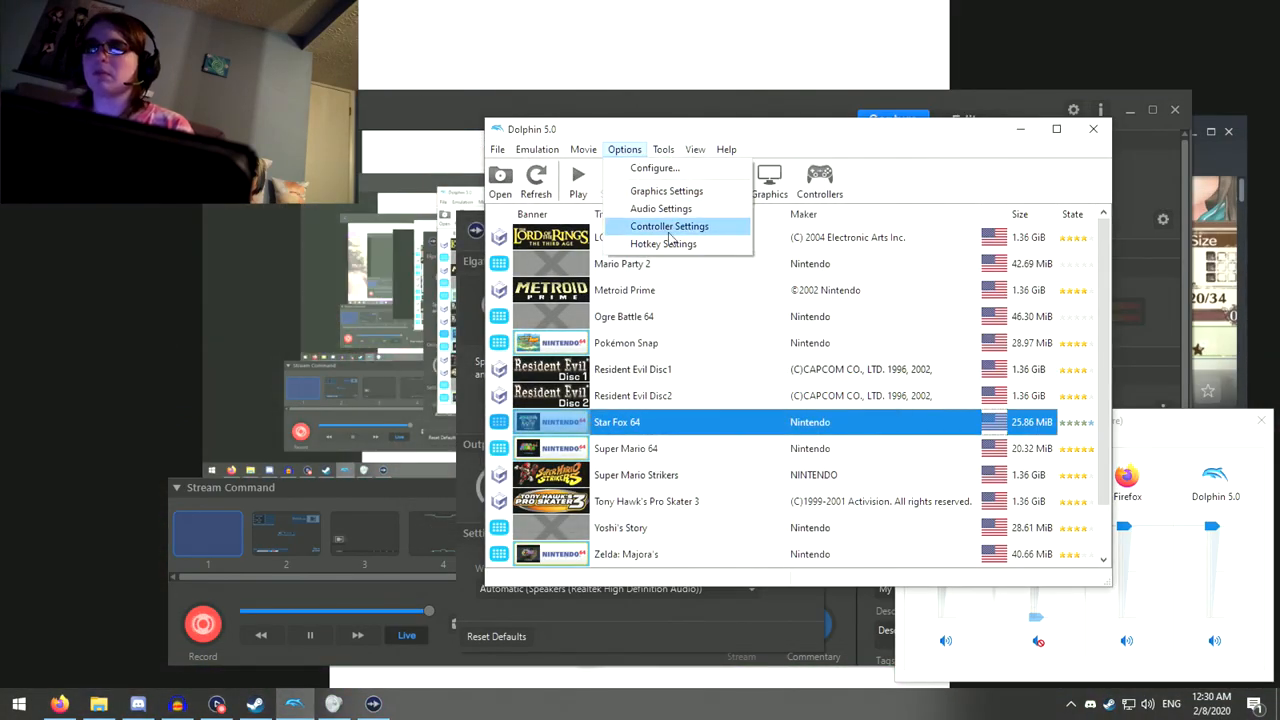
pyautogui.moveTo(660, 208)
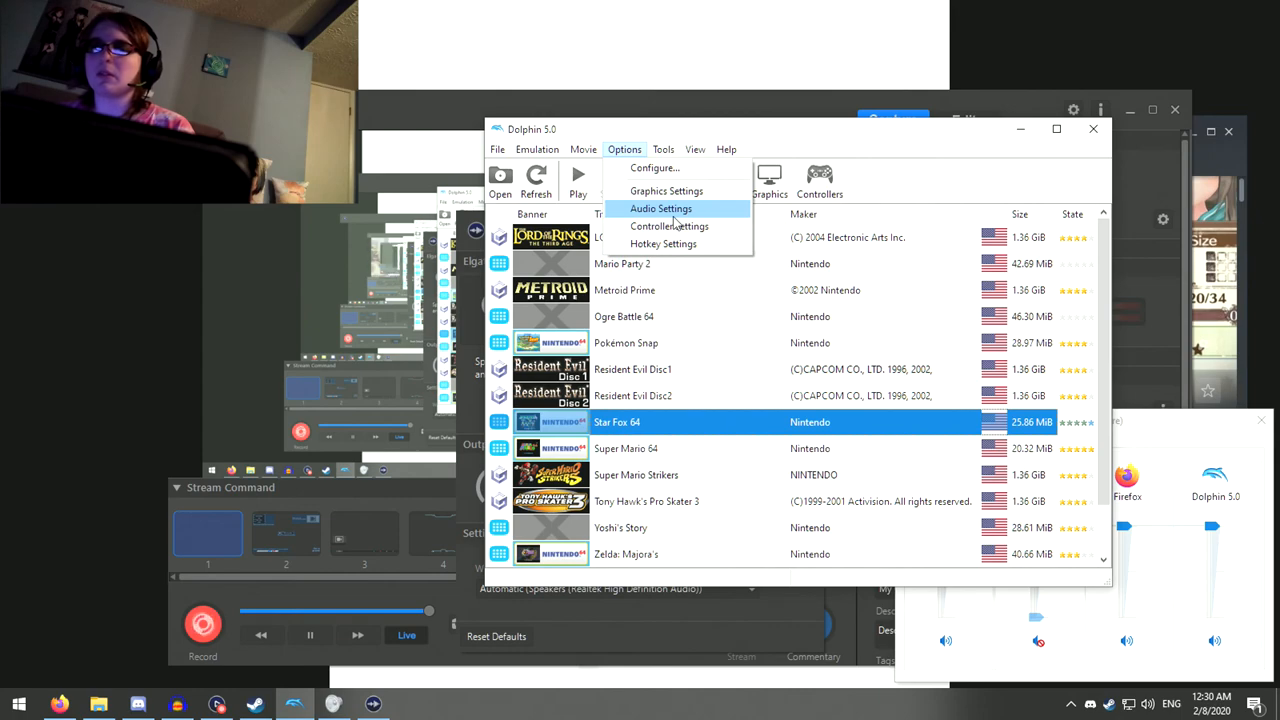
pyautogui.click(668, 226)
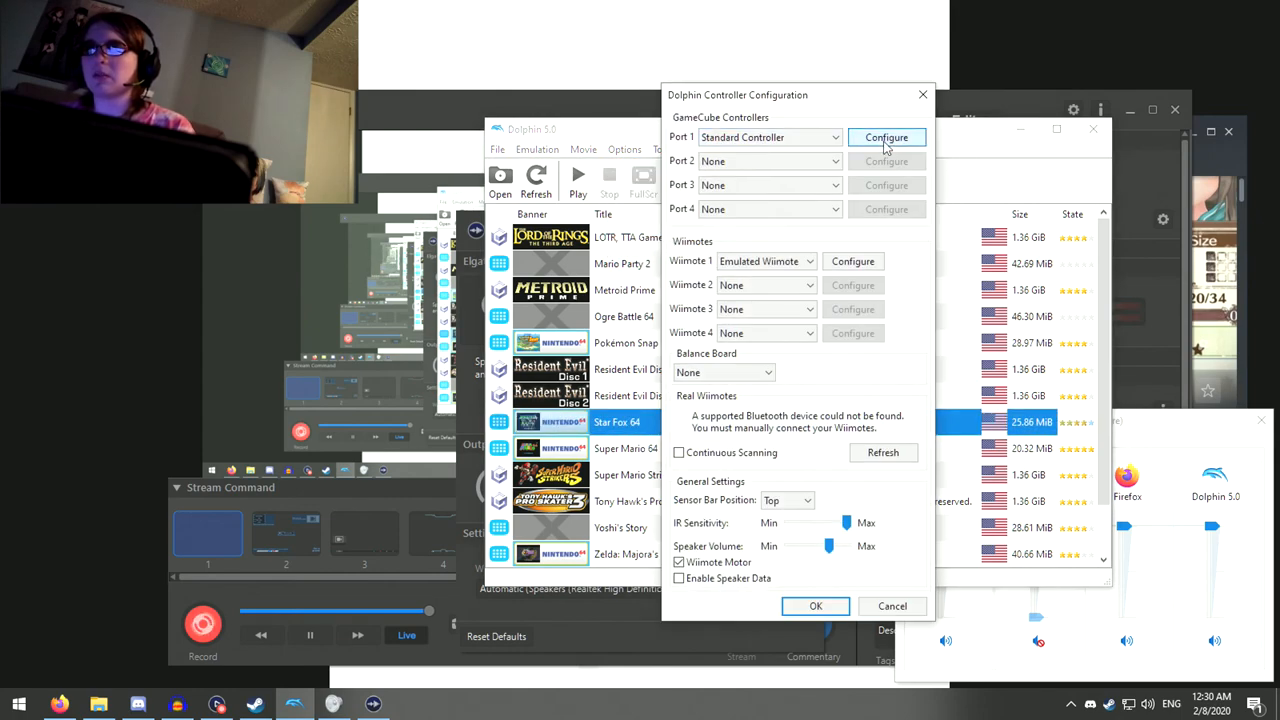
pyautogui.click(886, 136)
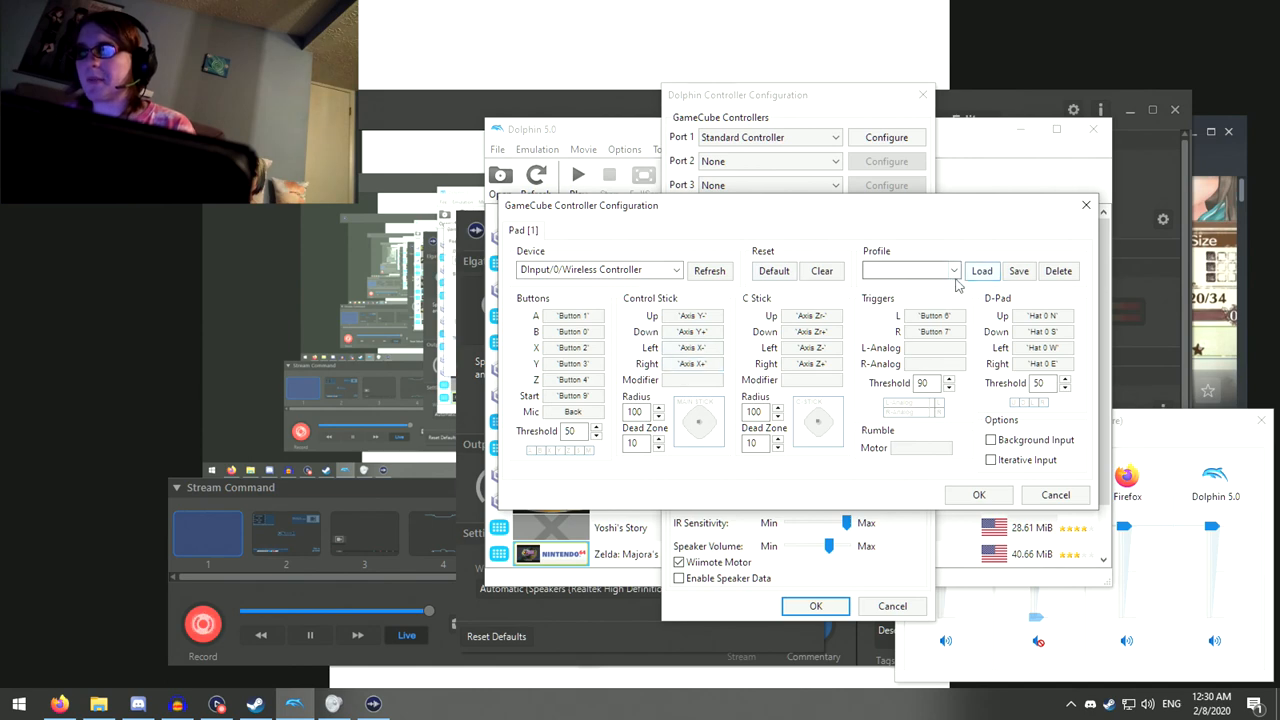
pyautogui.click(980, 272)
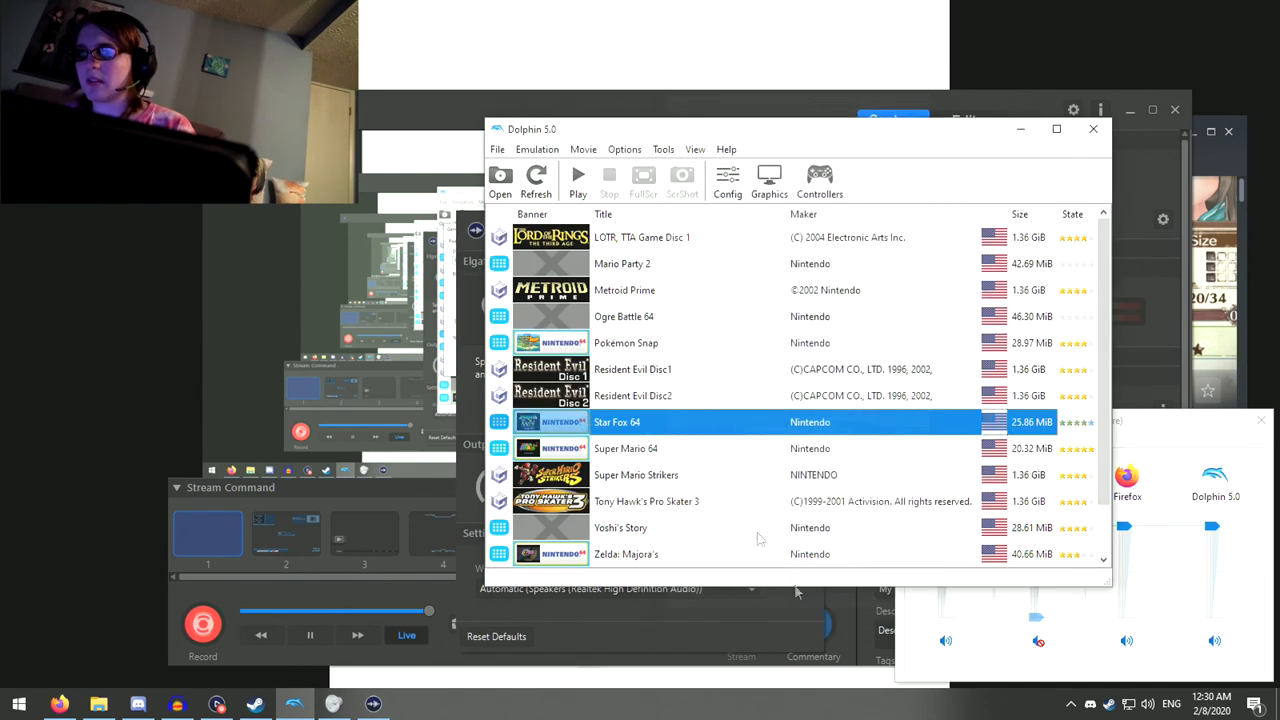
pyautogui.doubleClick(616, 420)
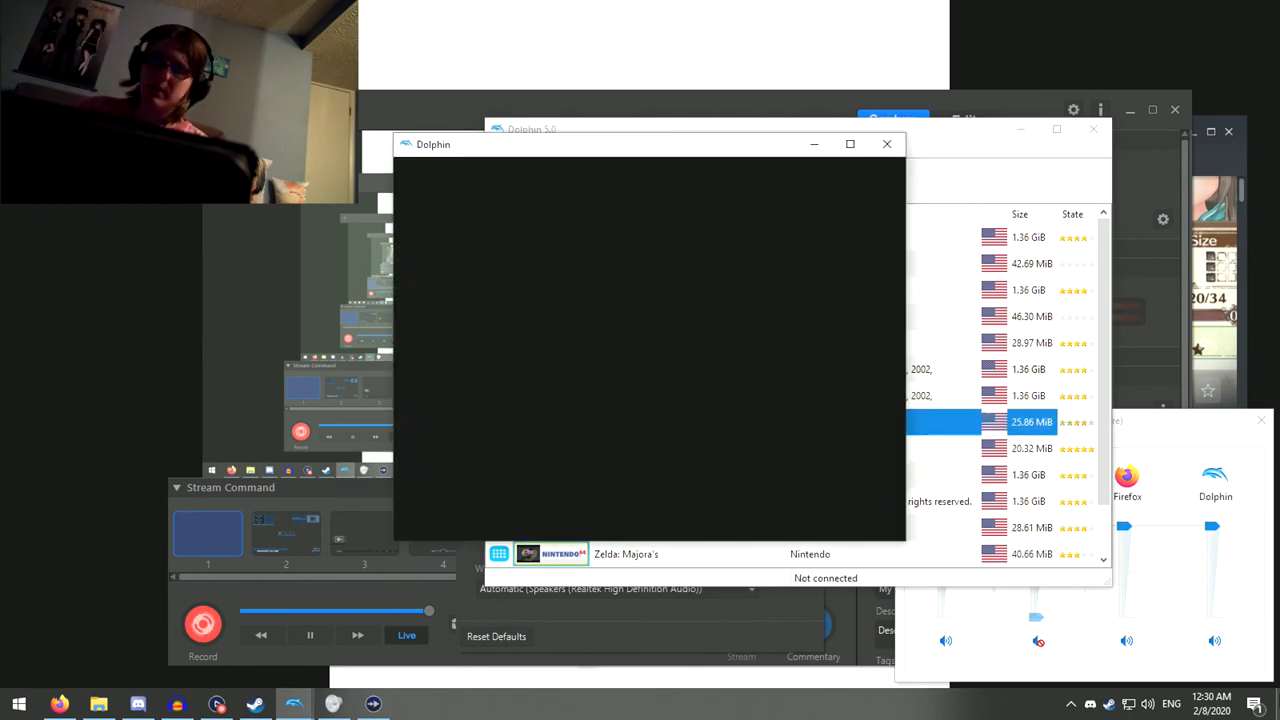